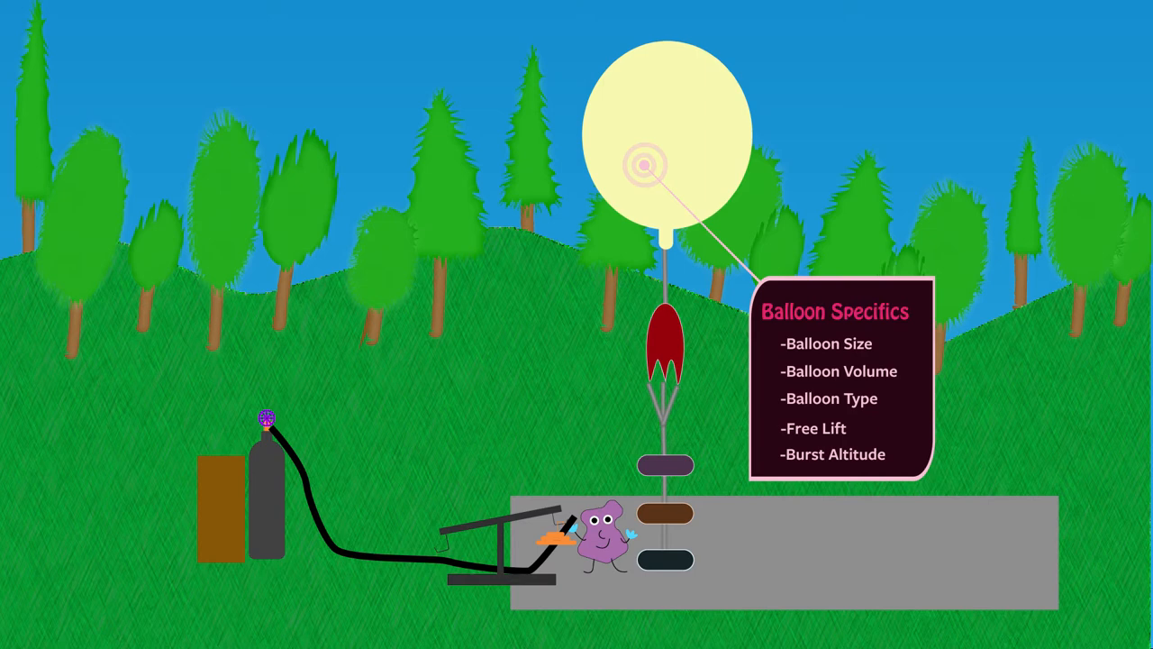
{"action": "left_click", "coordinate": [501, 517]}
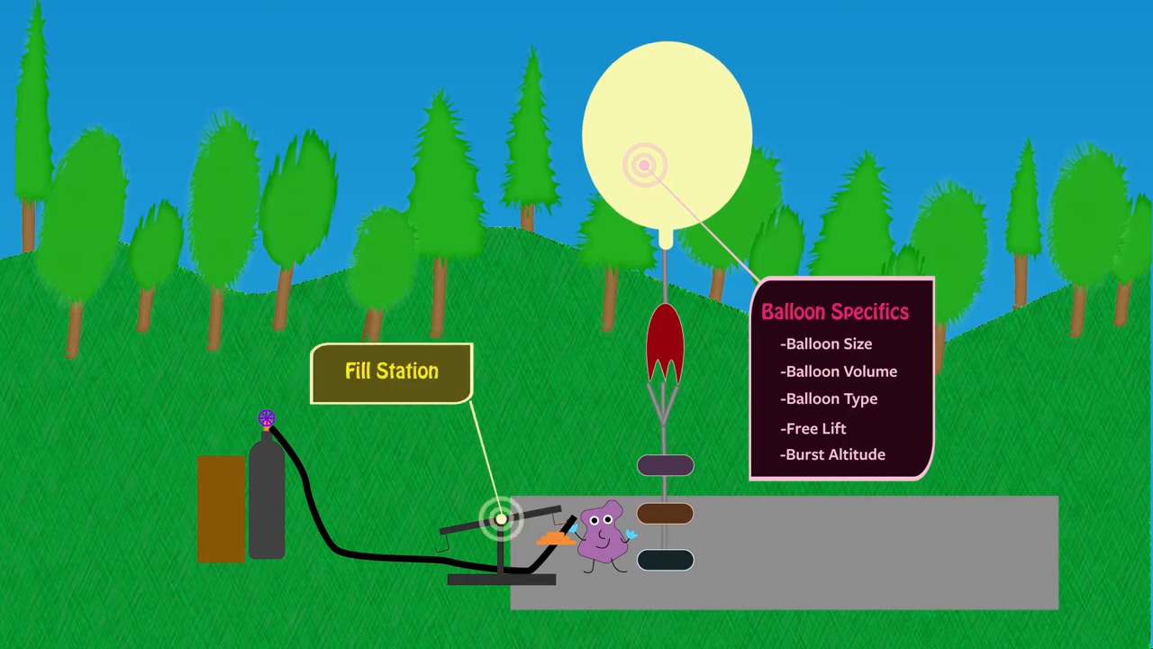